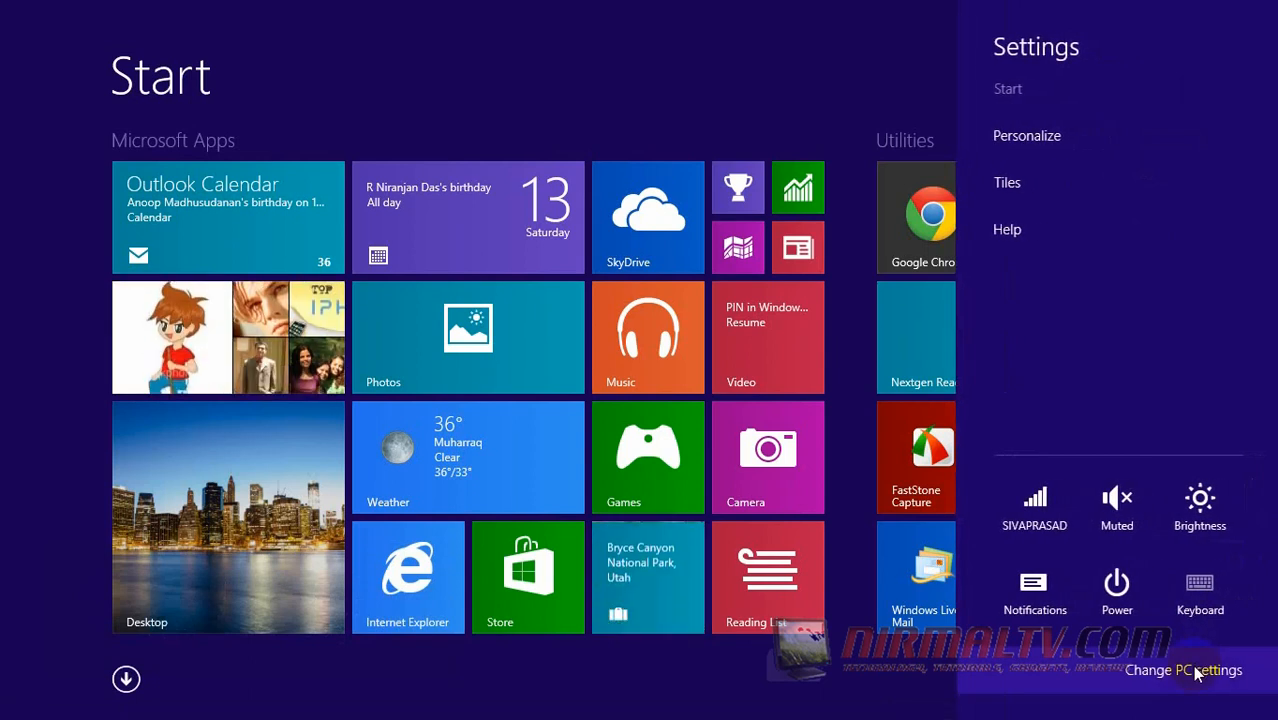
Navigate from Change PC settings to Accounts and the Other accounts page
left_click(1196, 671)
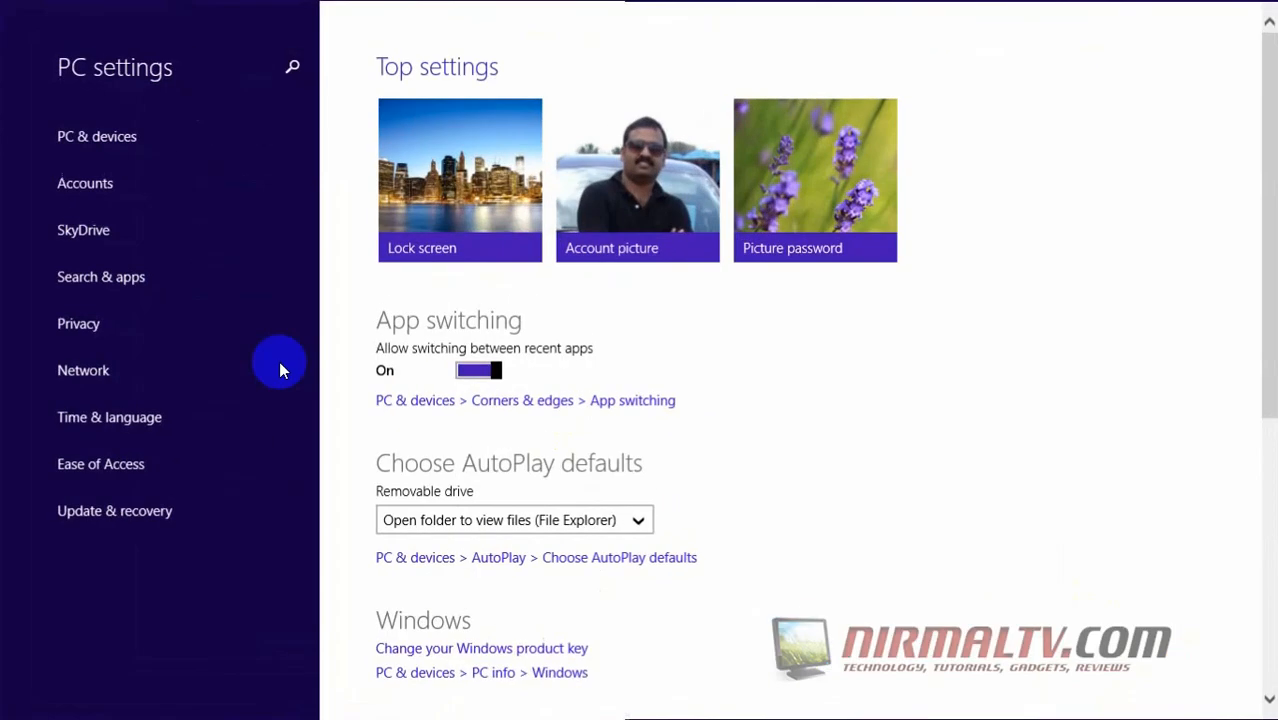
left_click(85, 183)
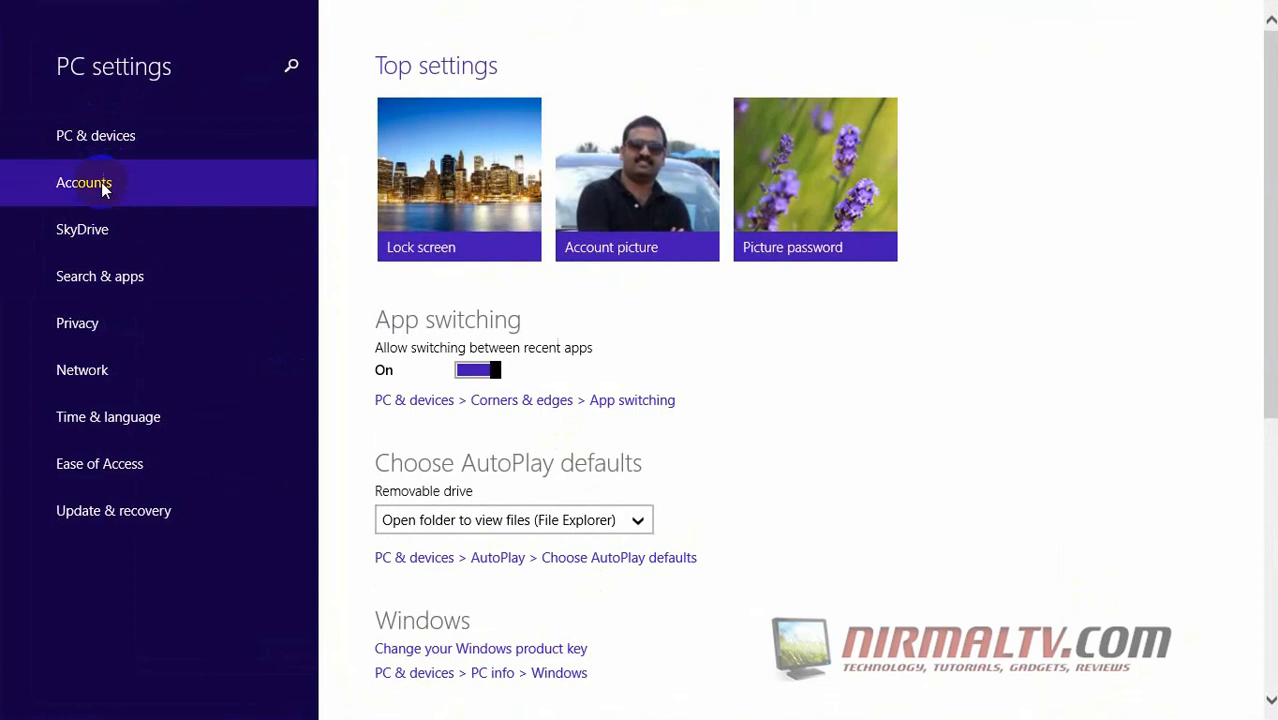
left_click(102, 182)
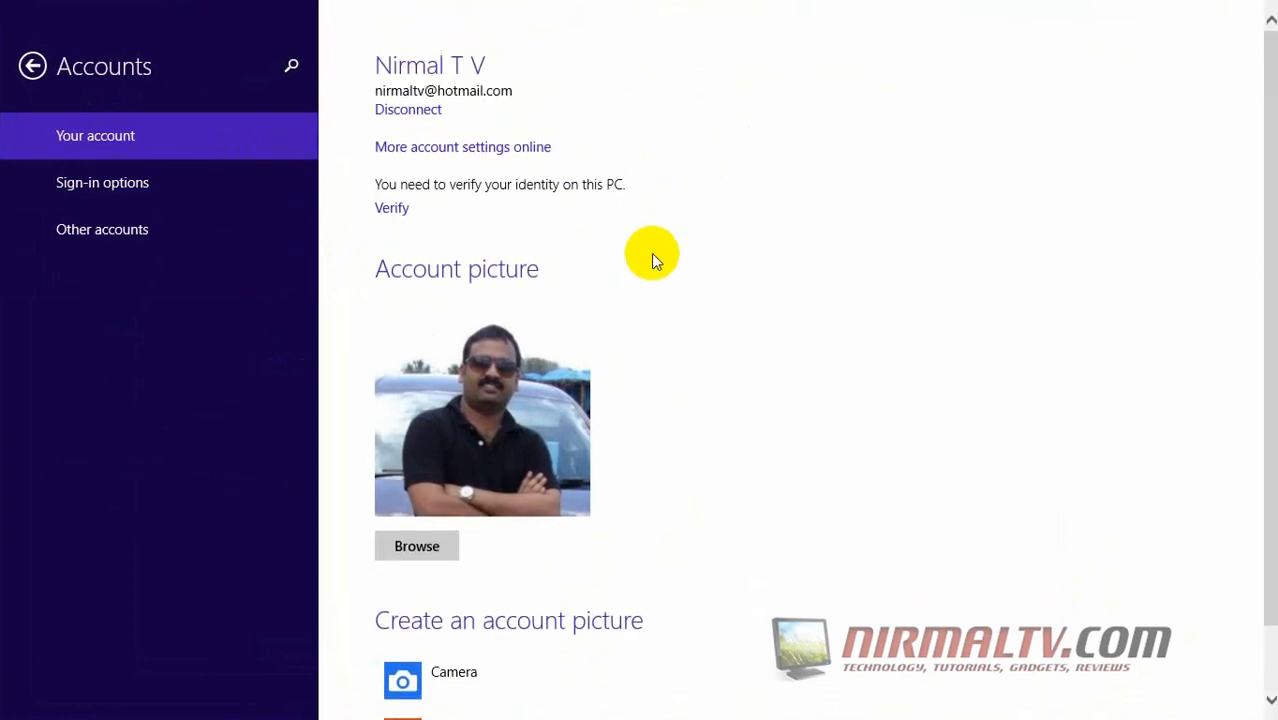
scroll("down", 3)
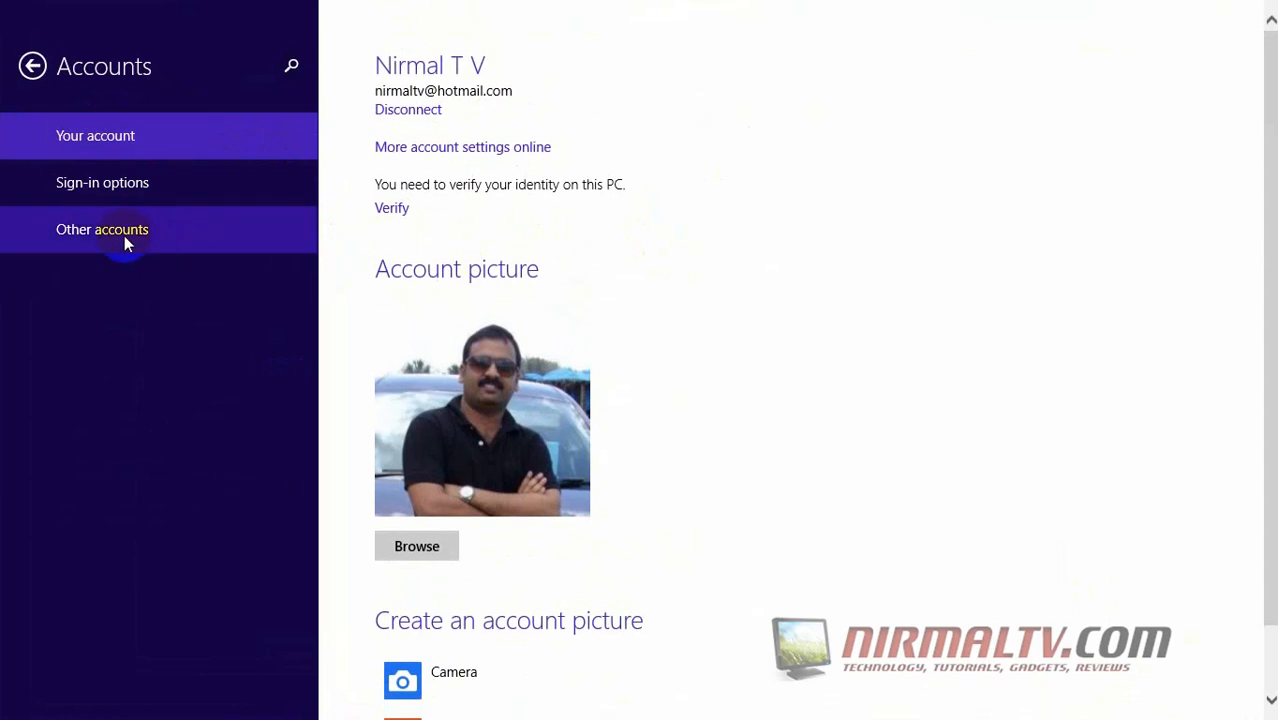
left_click(112, 229)
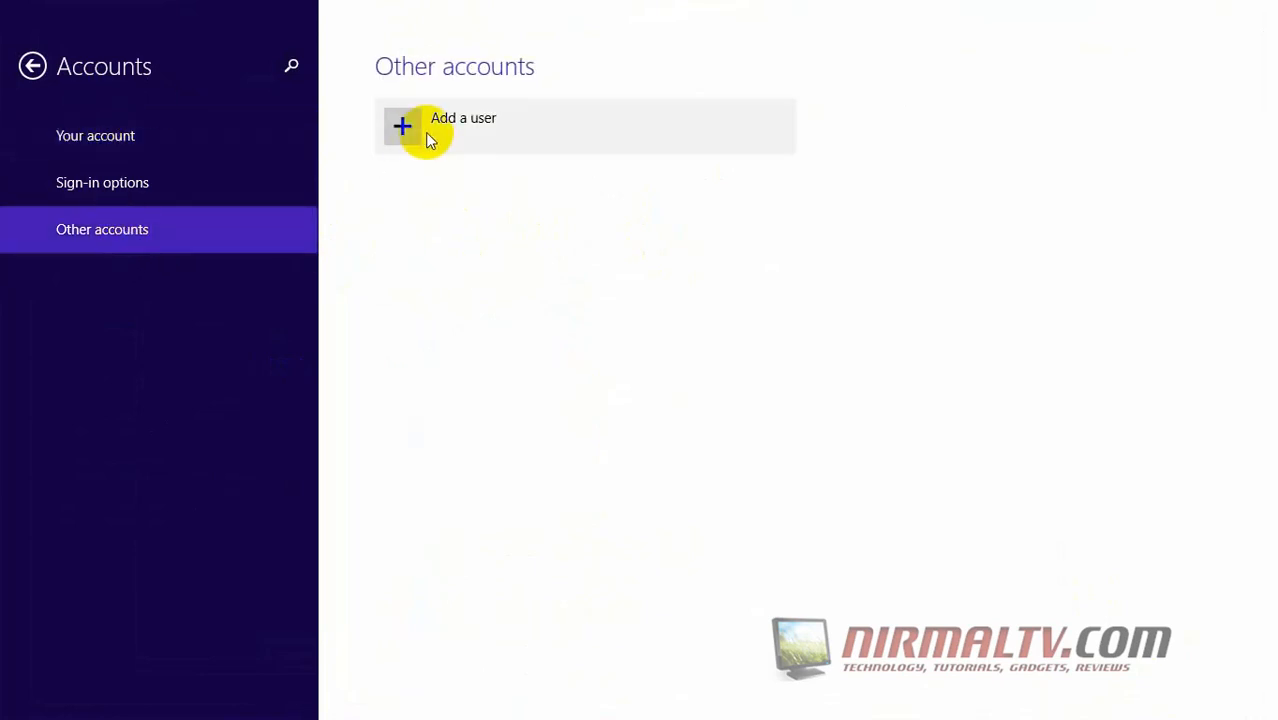
mouse_move(420, 135)
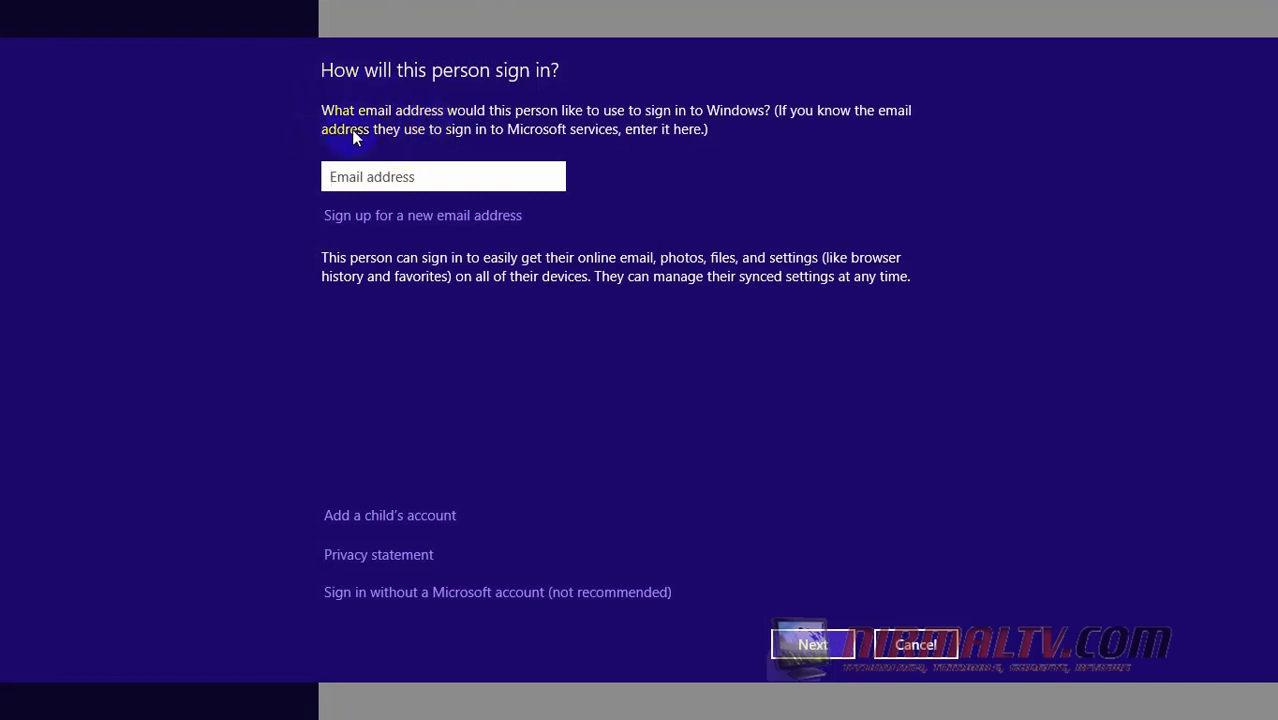
mouse_move(373, 225)
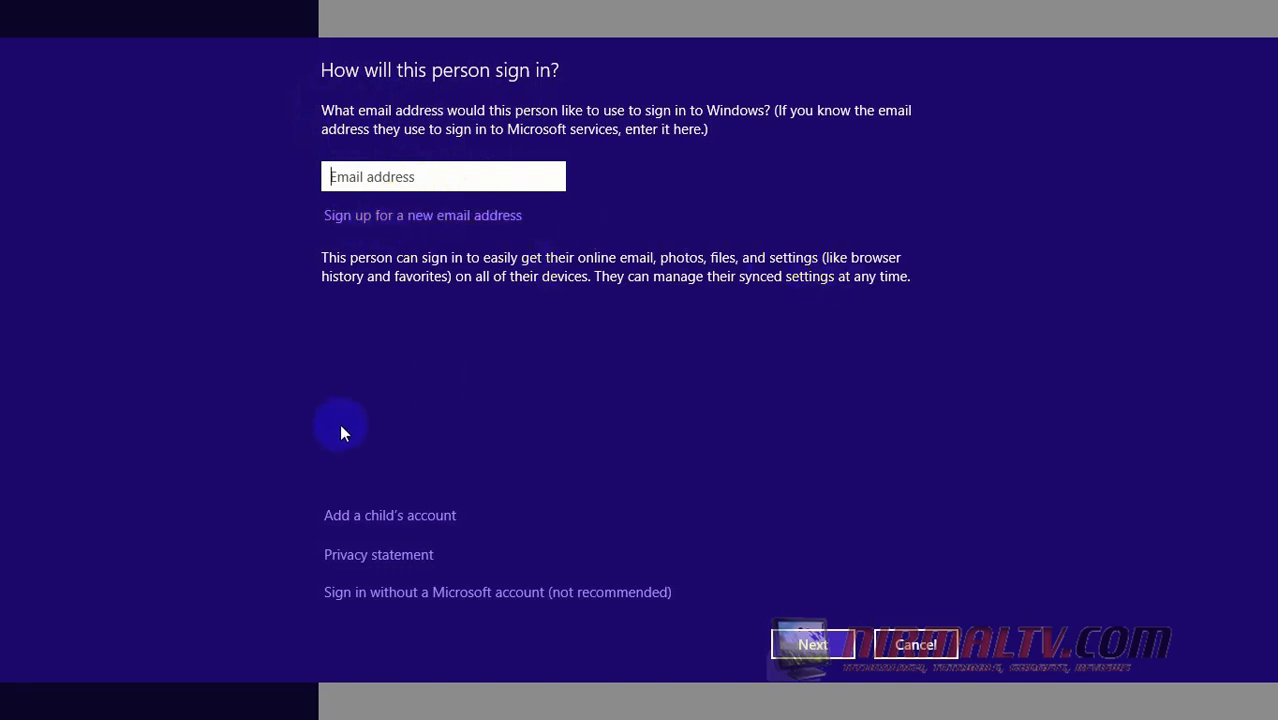
mouse_move(395, 267)
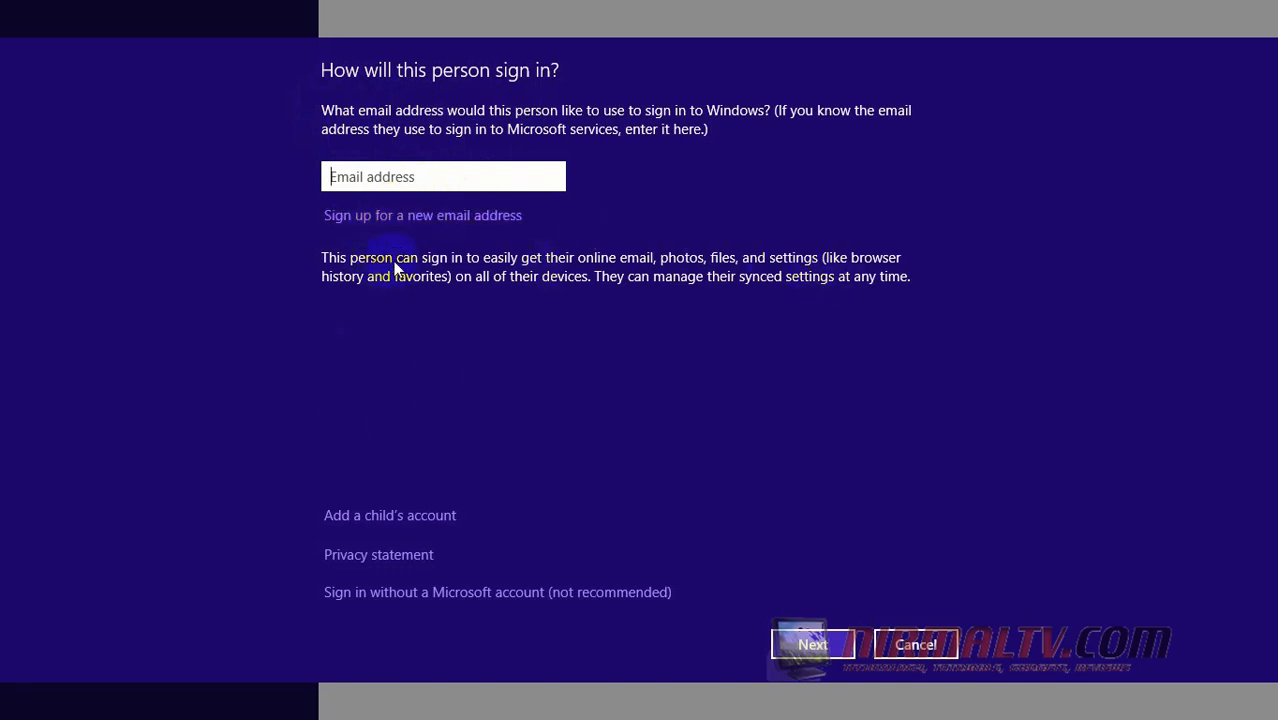
mouse_move(745, 266)
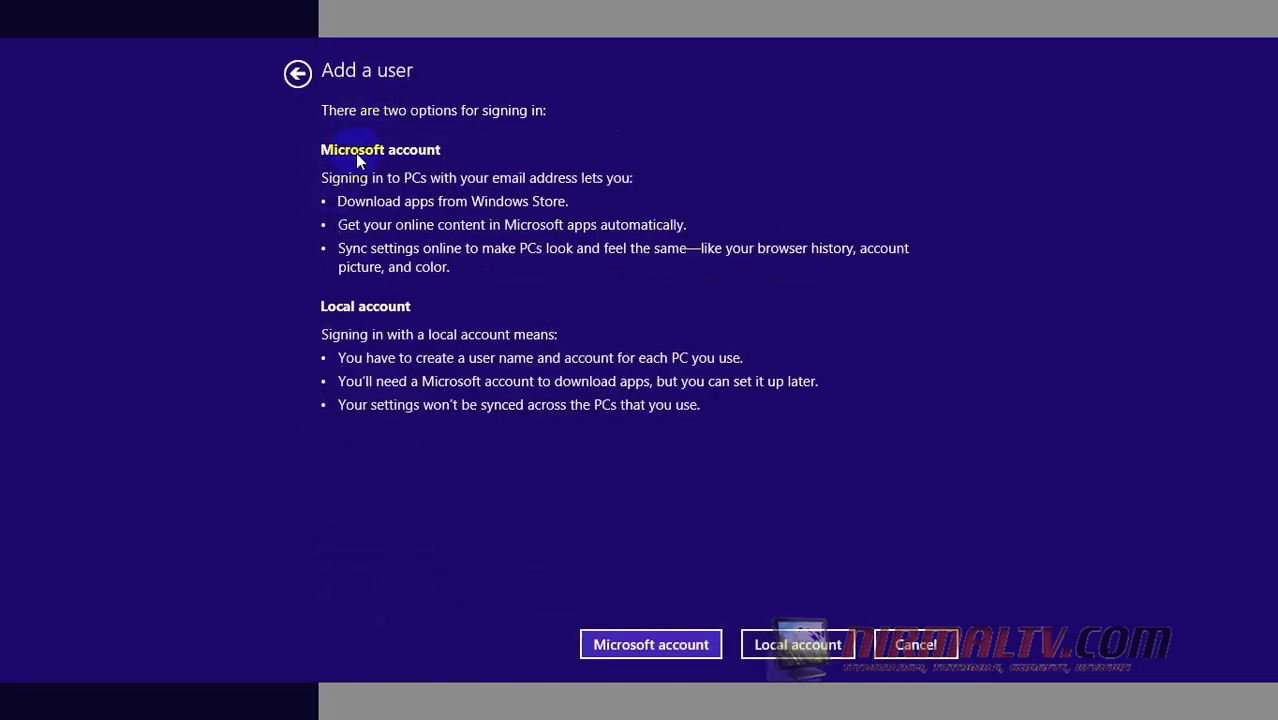
mouse_move(500, 388)
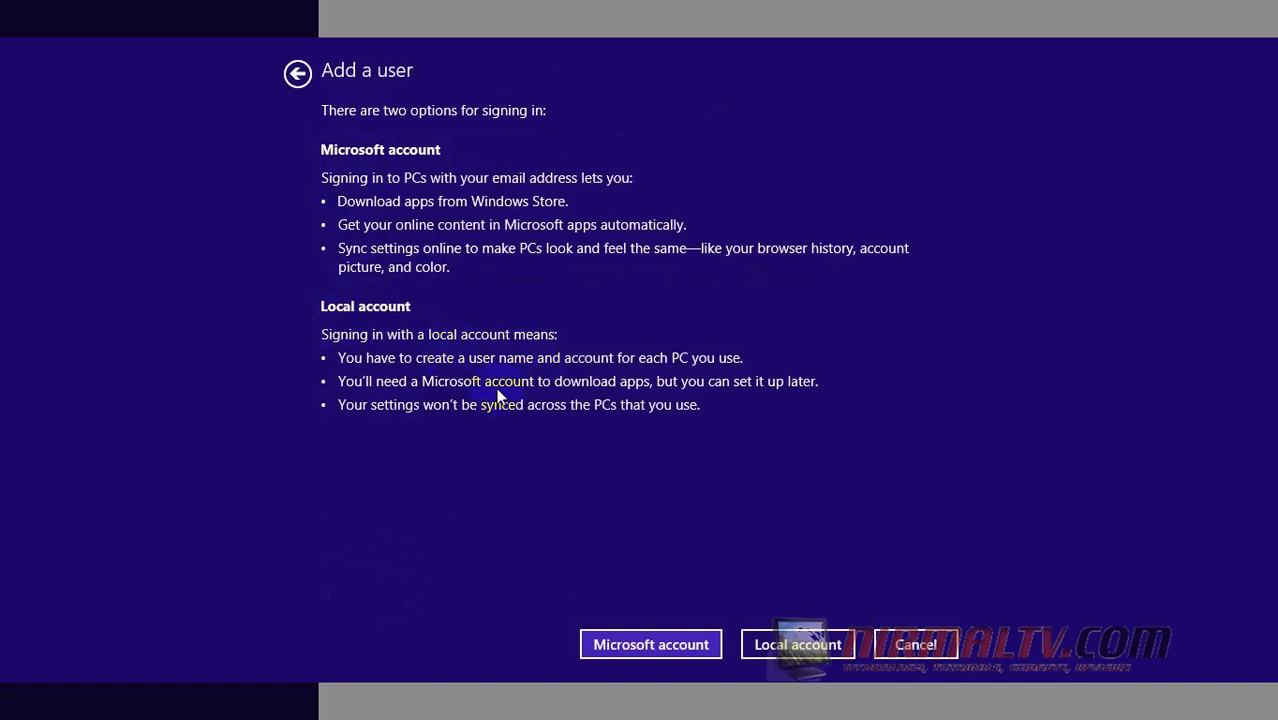
mouse_move(553, 372)
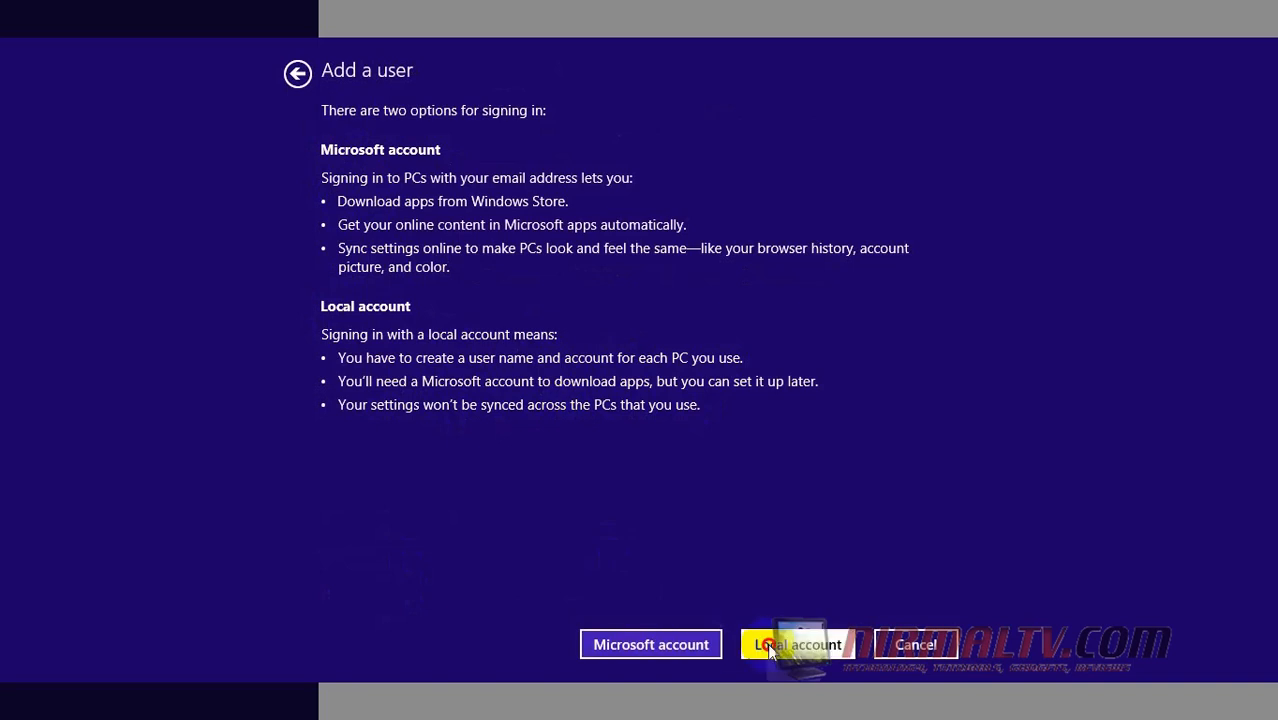
Choose to create the new user as a local account instead of a Microsoft account
left_click(802, 644)
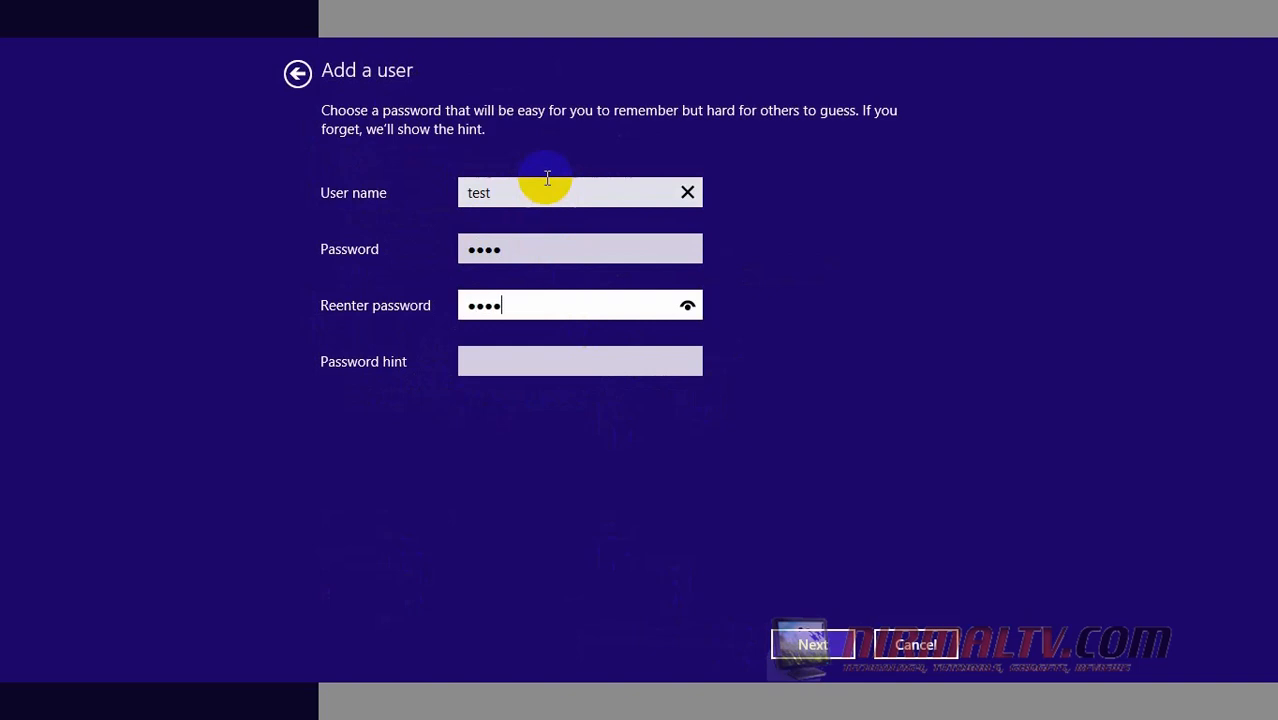
Enter user name 'test', a password, and the hint 'sample', then submit
type("test")
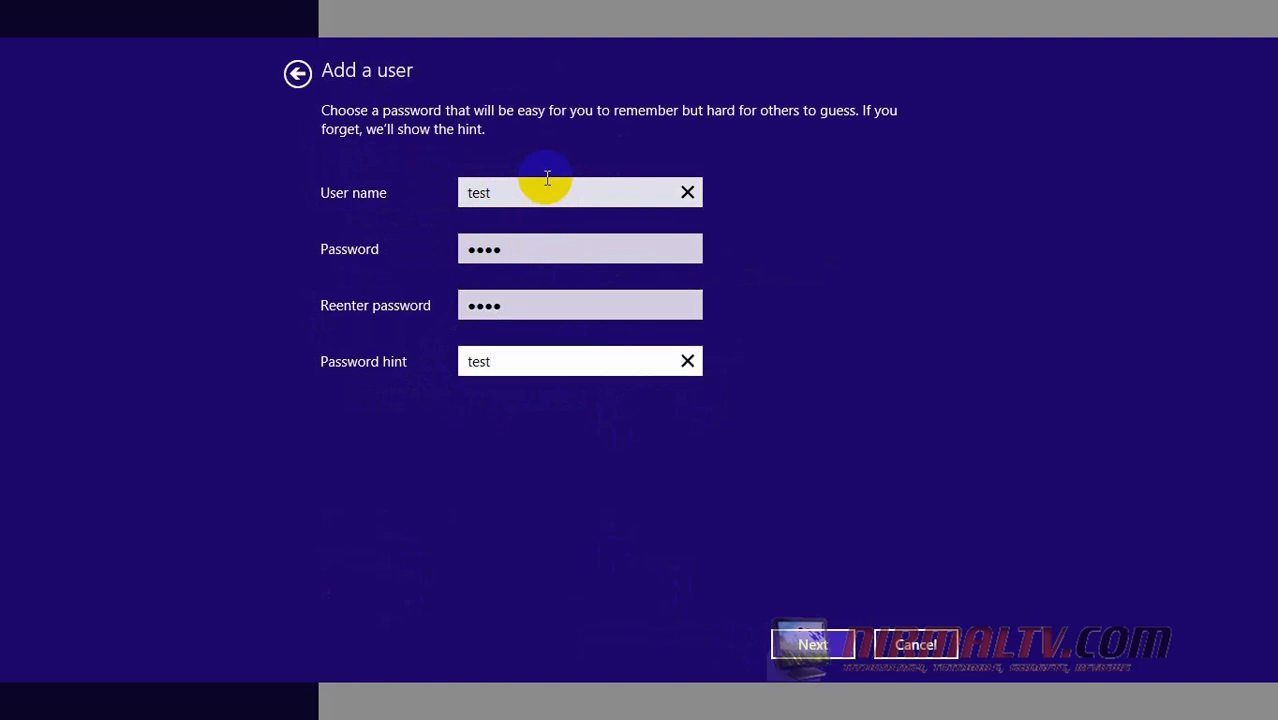
left_click(579, 361)
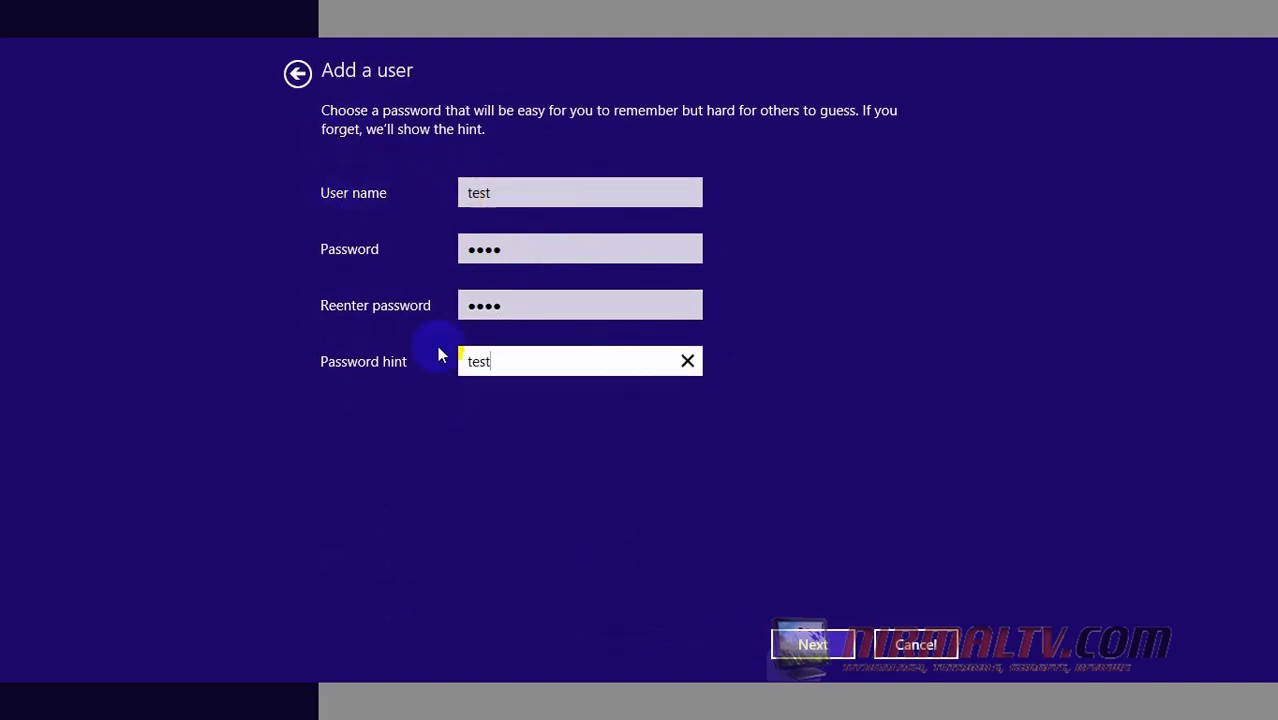
left_click(812, 644)
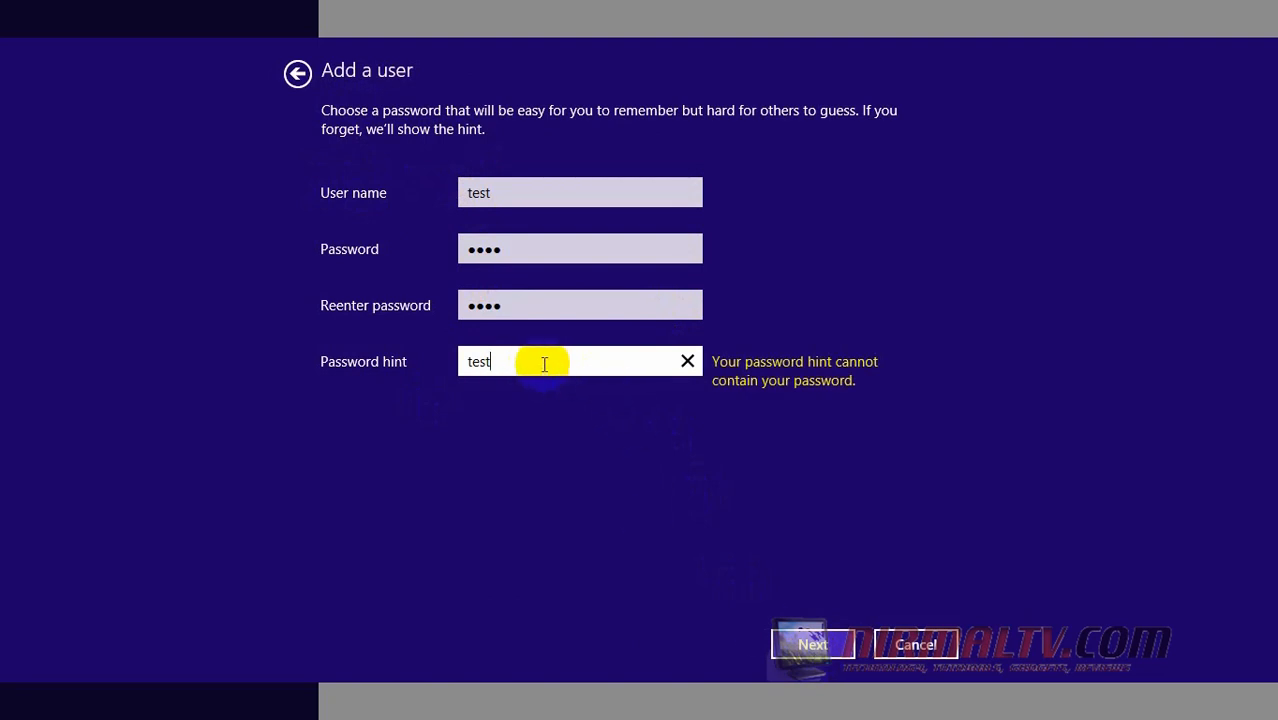
type("ing")
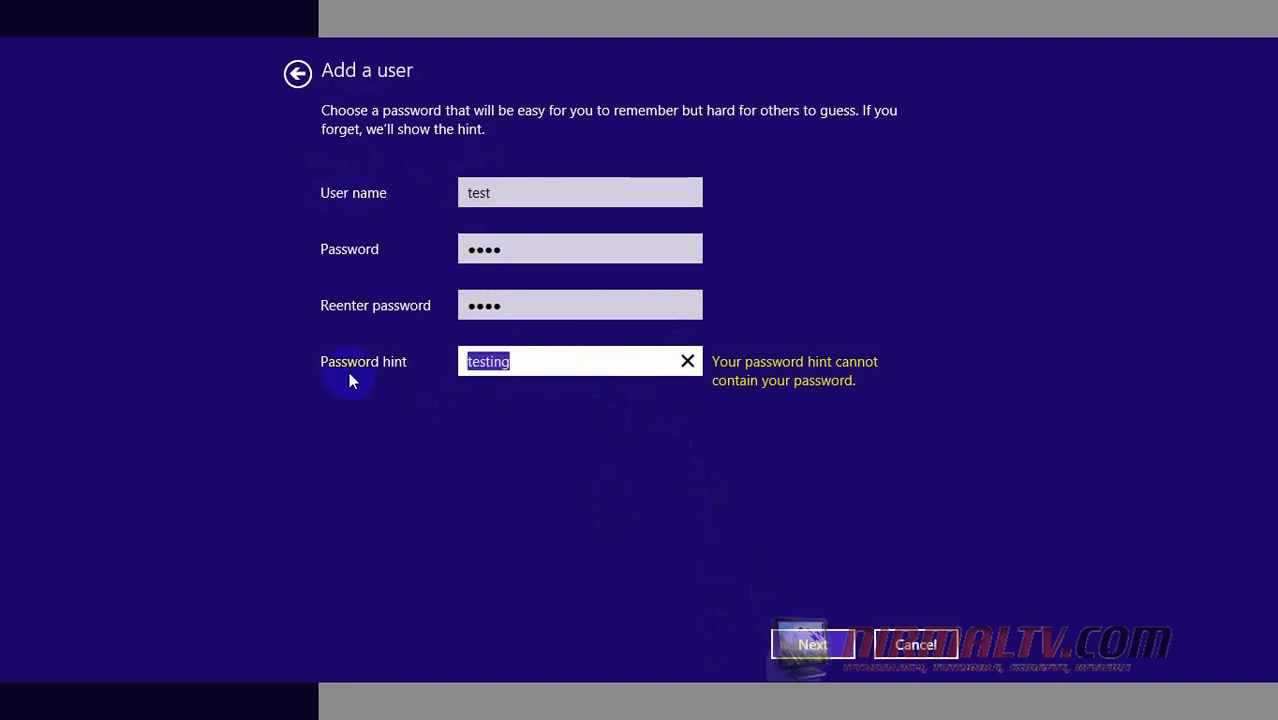
type("sample")
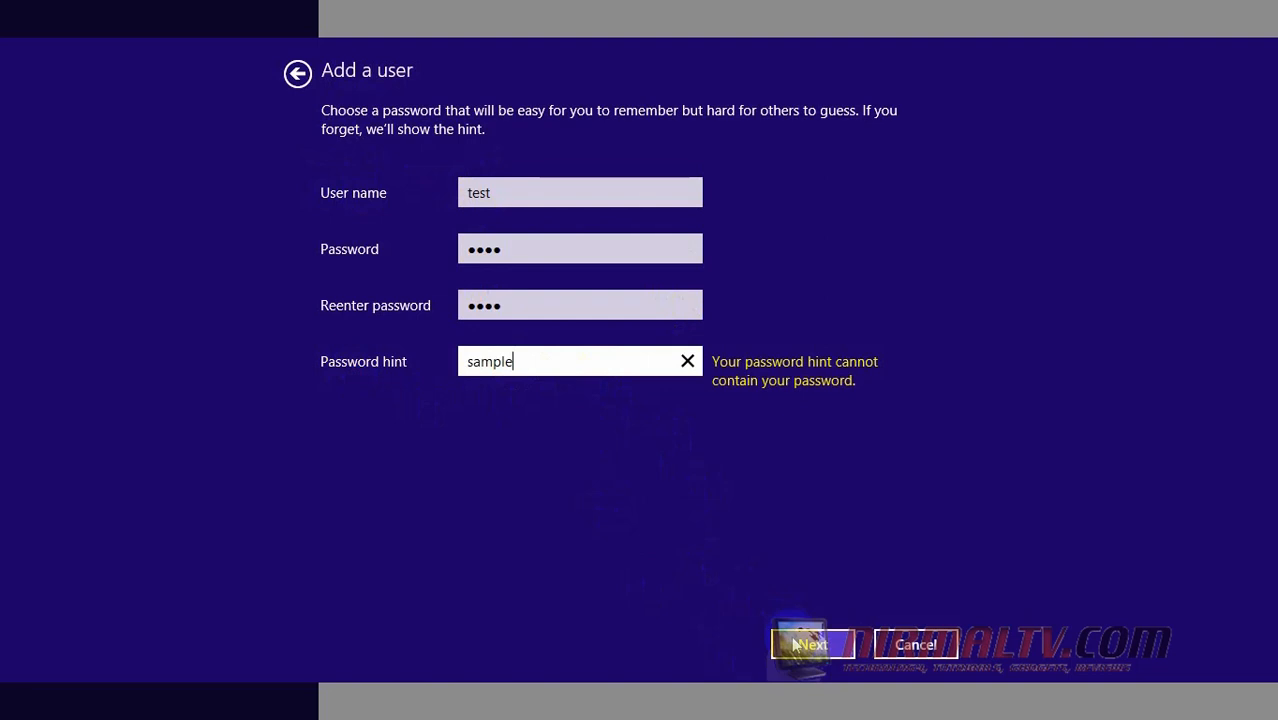
left_click(810, 644)
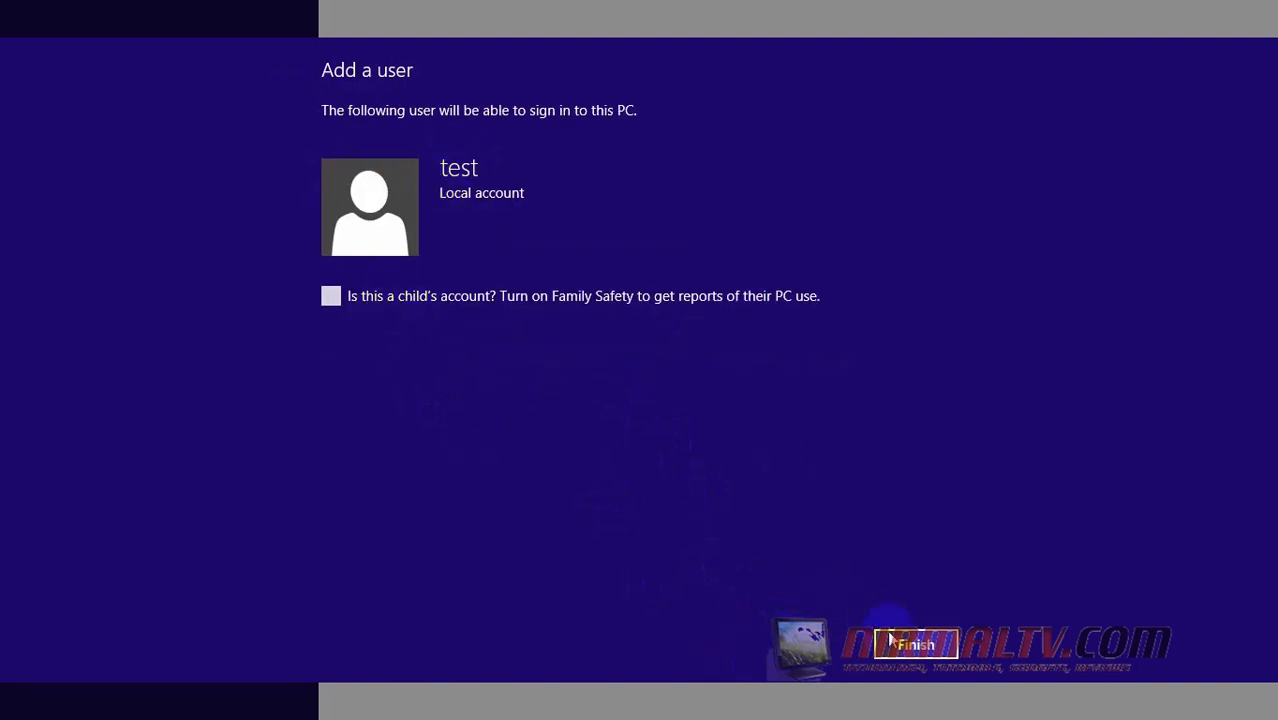
Finish the wizard and select the test account to show its options
left_click(924, 664)
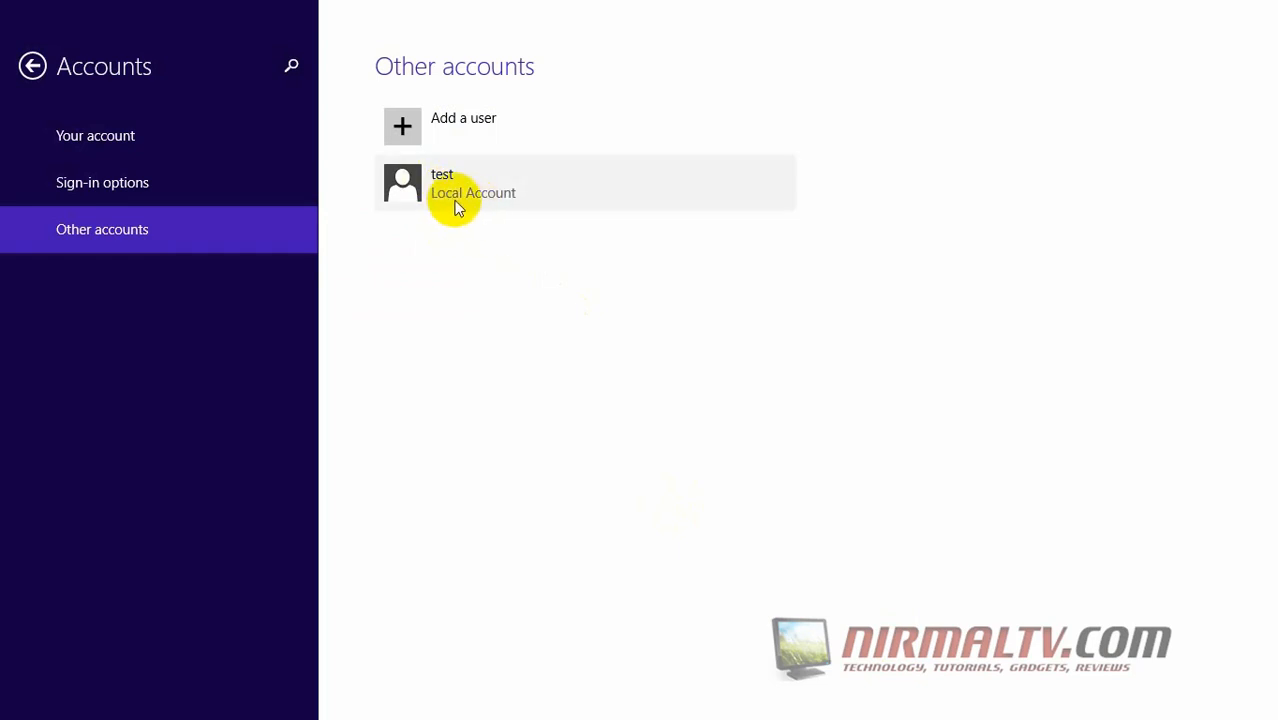
left_click(473, 185)
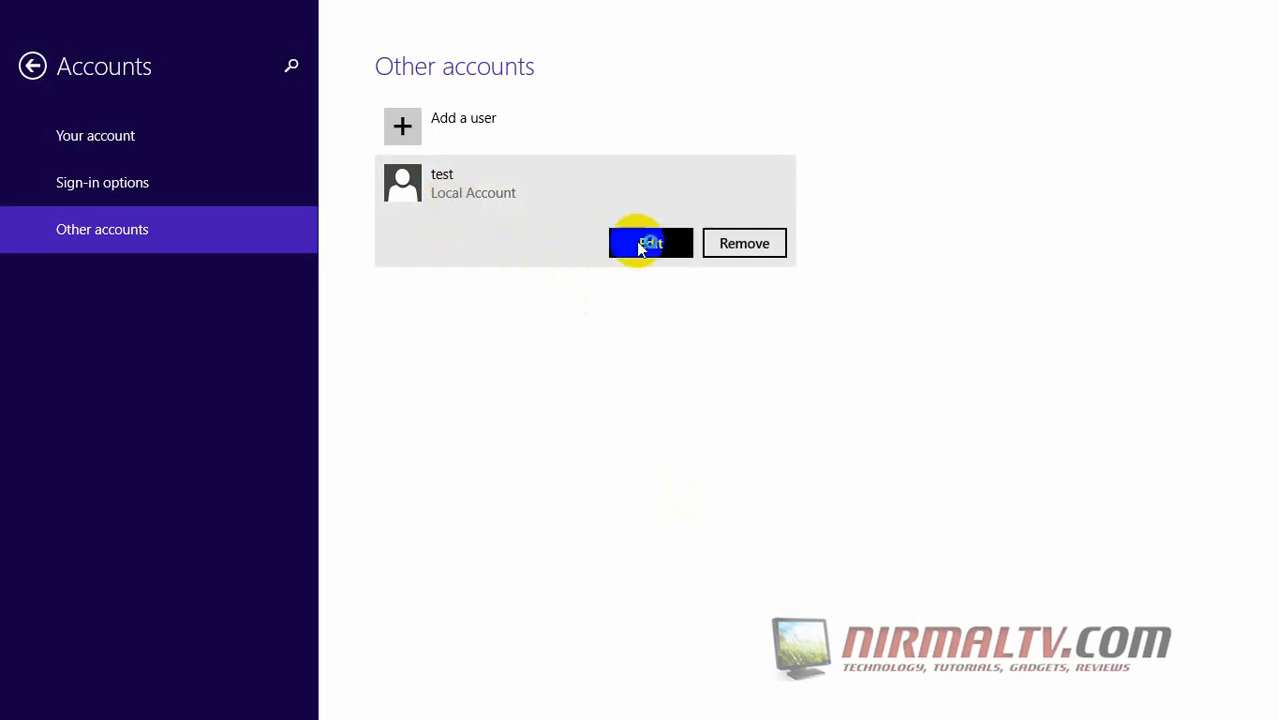
Edit the test account and confirm Standard User as its account type
left_click(648, 243)
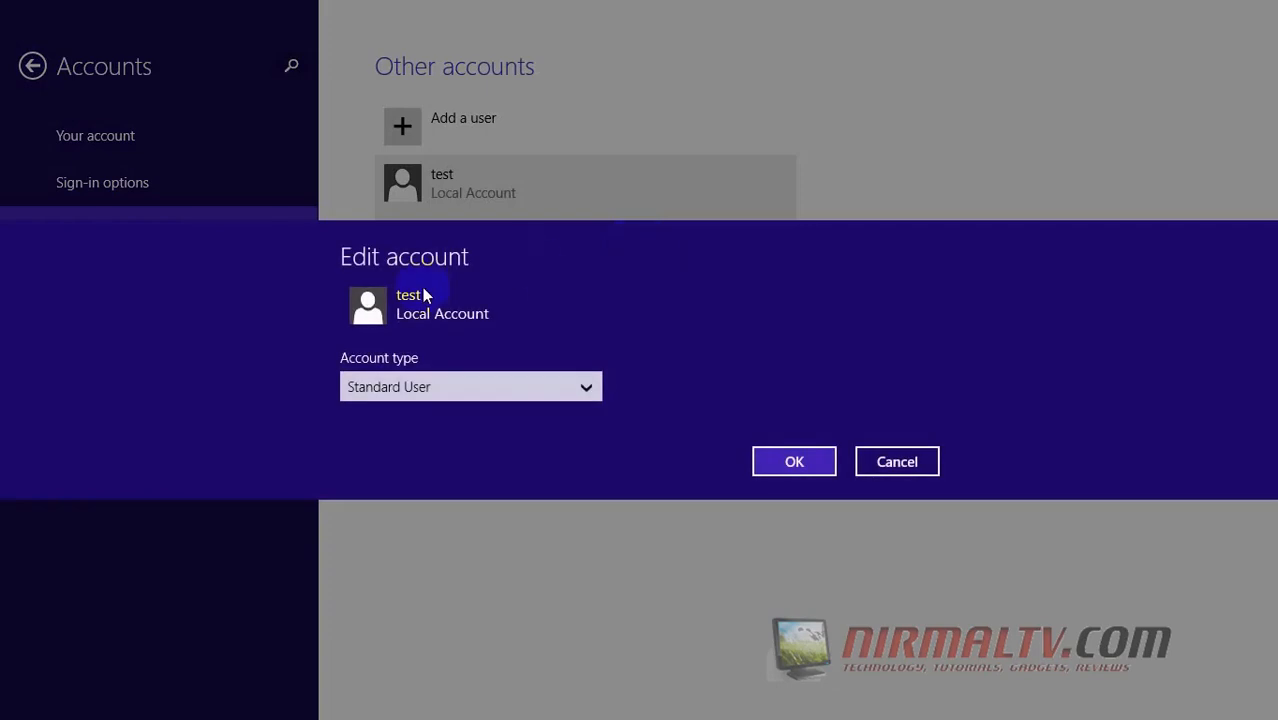
left_click(470, 386)
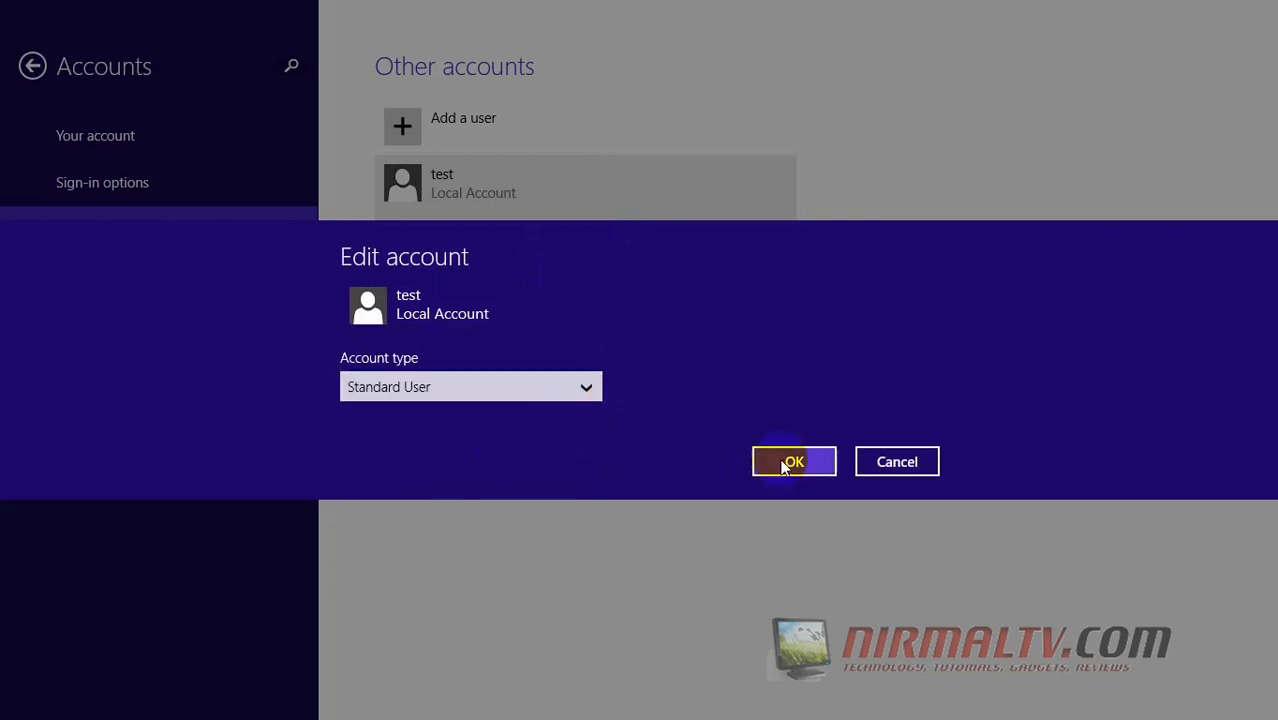
left_click(792, 461)
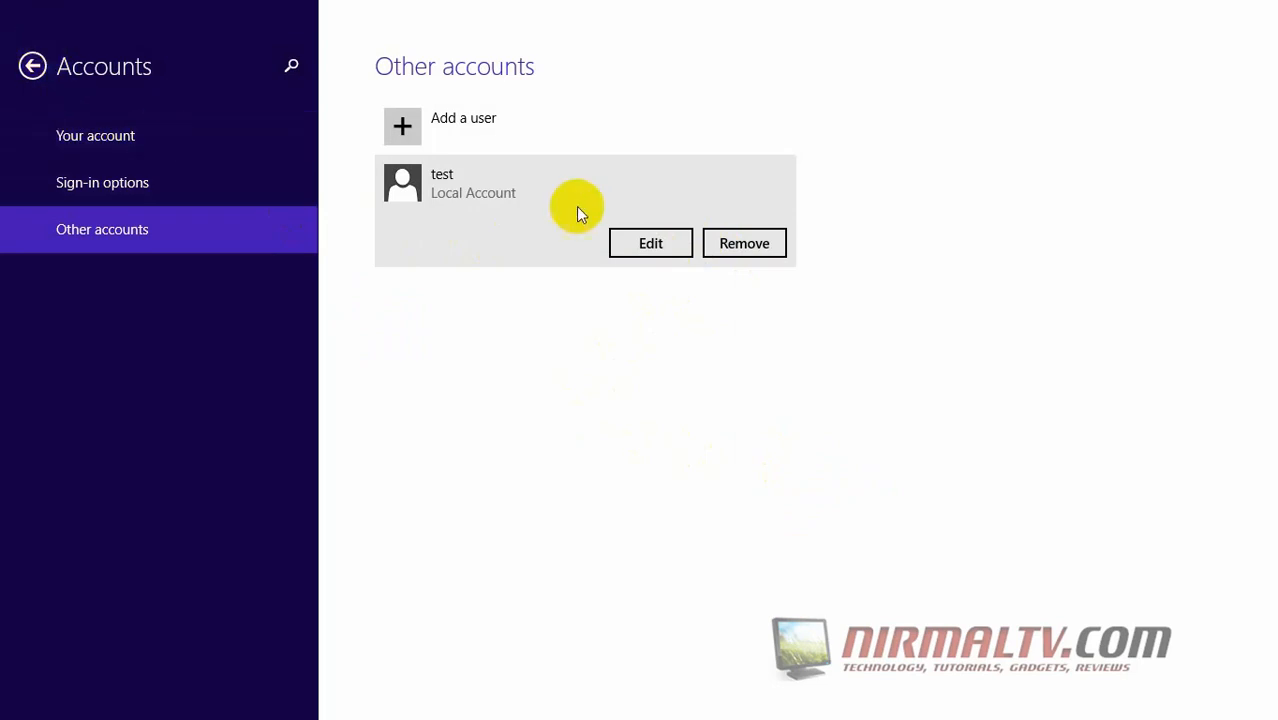
mouse_move(510, 385)
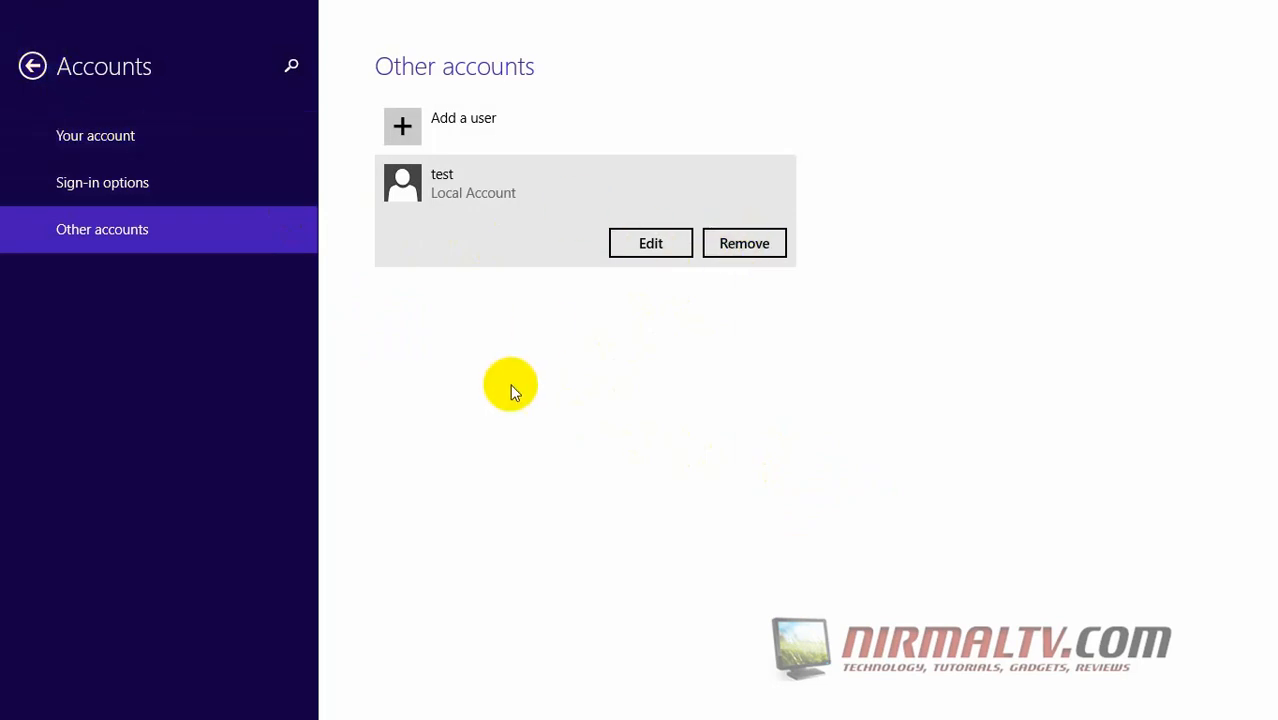